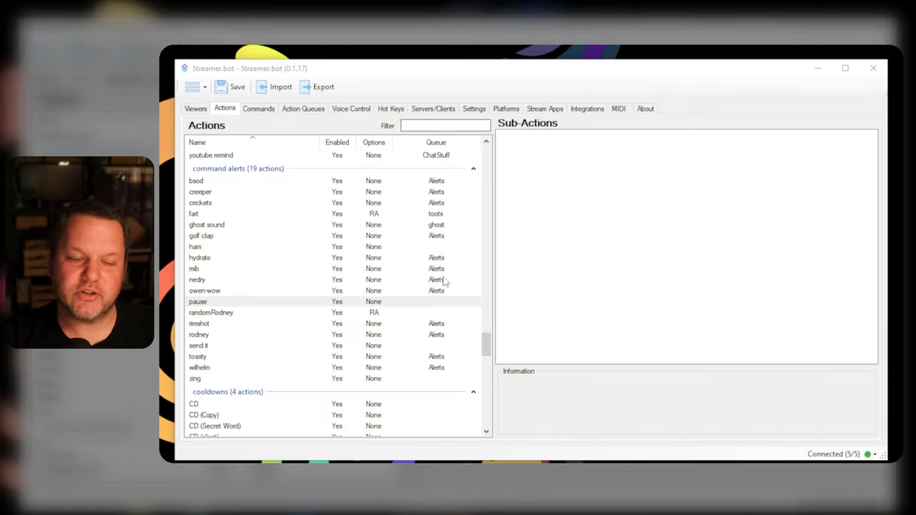
mouse_move(437, 191)
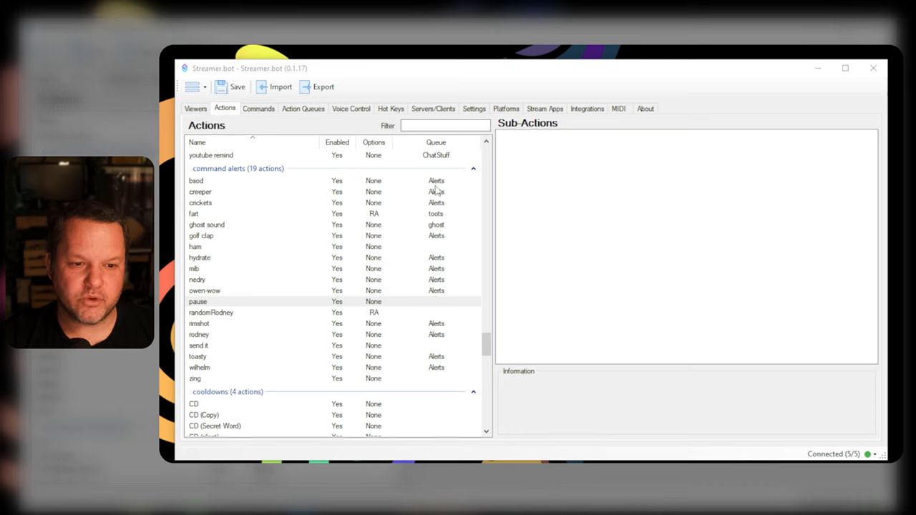
- Select the pause action in the command alerts group to show its Alerts-queue pause sub-action
left_click(198, 302)
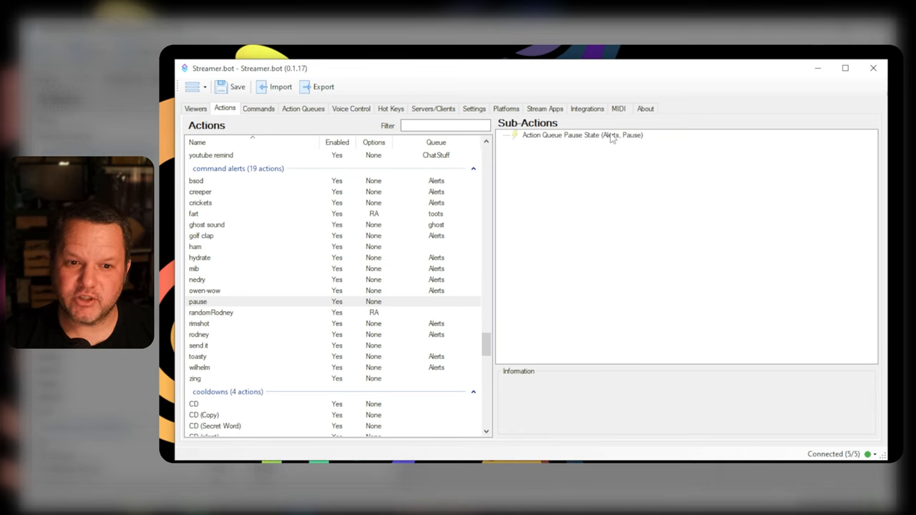
left_click(582, 135)
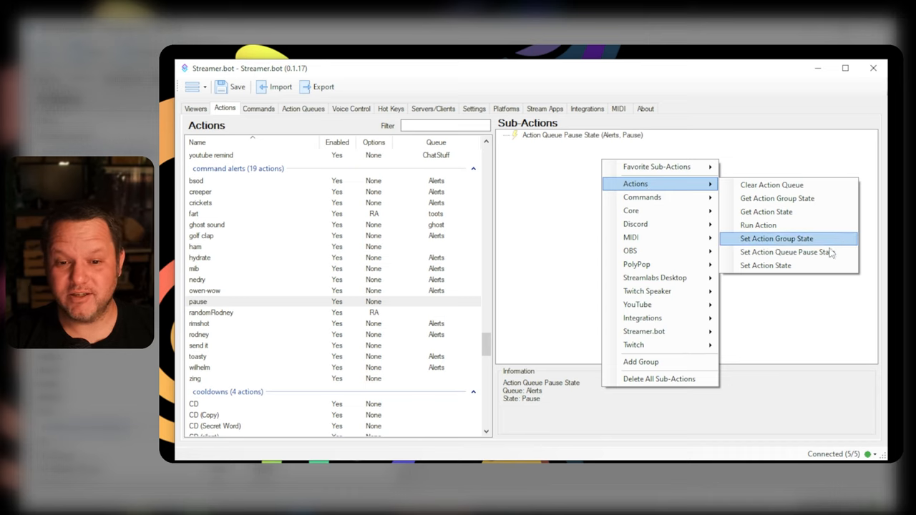
mouse_move(657, 166)
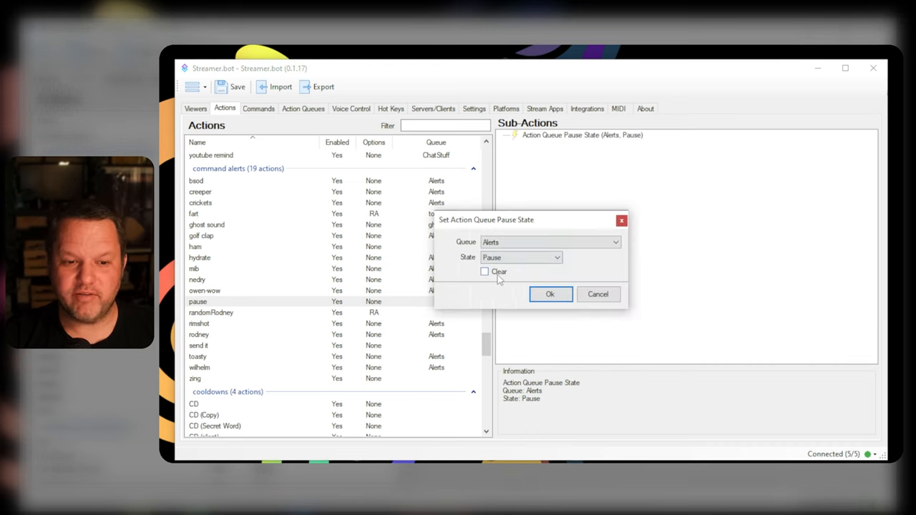
left_click(485, 271)
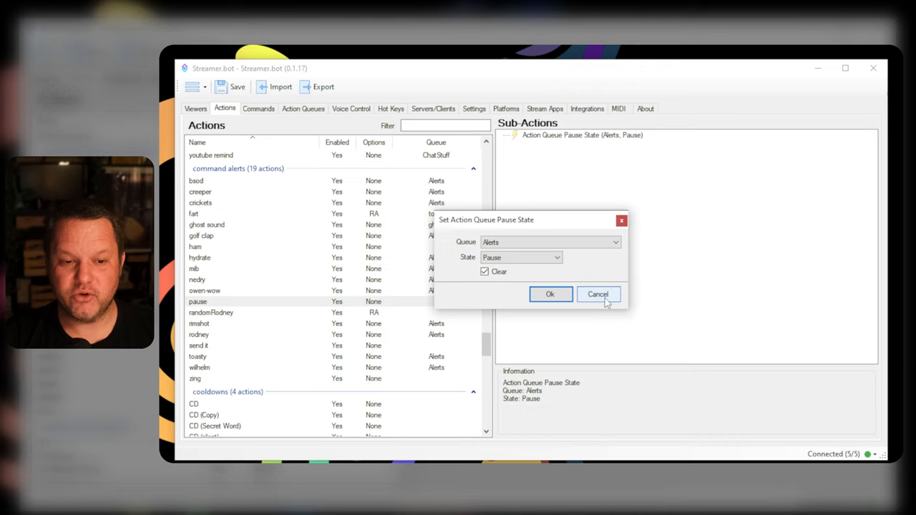
left_click(598, 294)
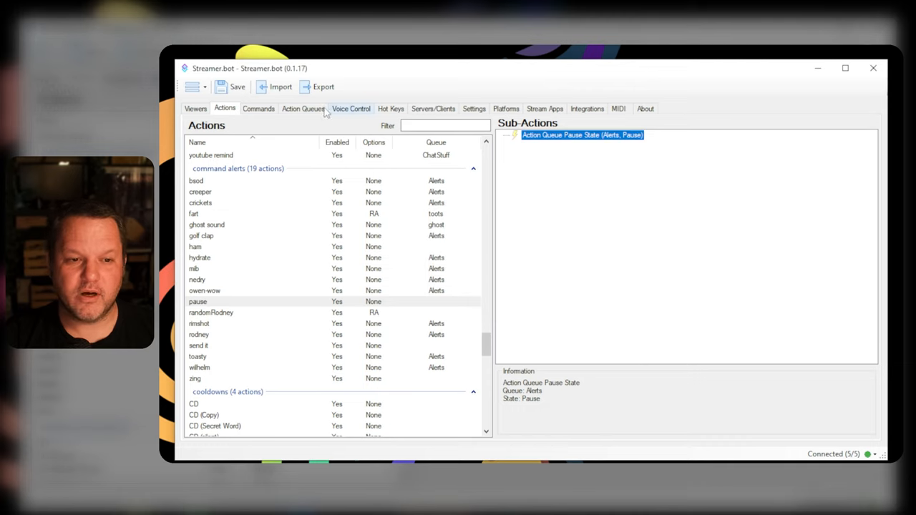
- Under Action Queues, select the Alerts queue and clear its pending actions
left_click(303, 108)
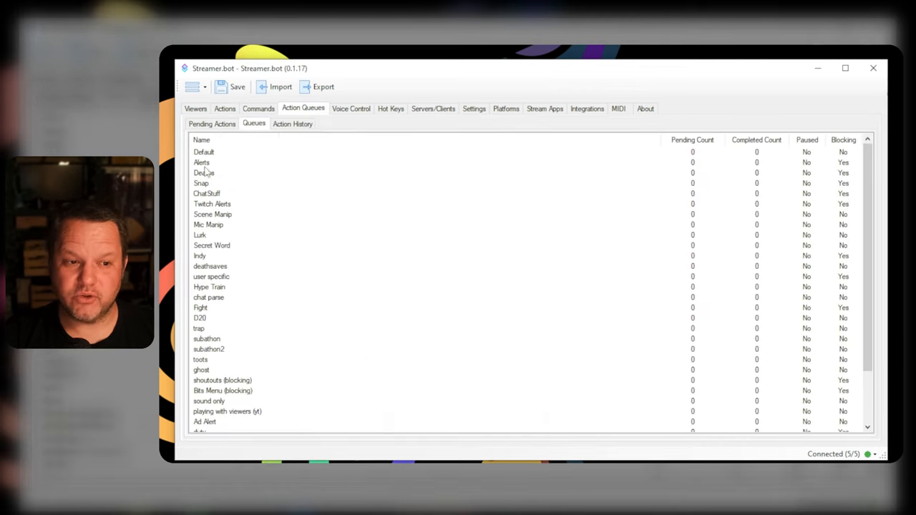
left_click(202, 163)
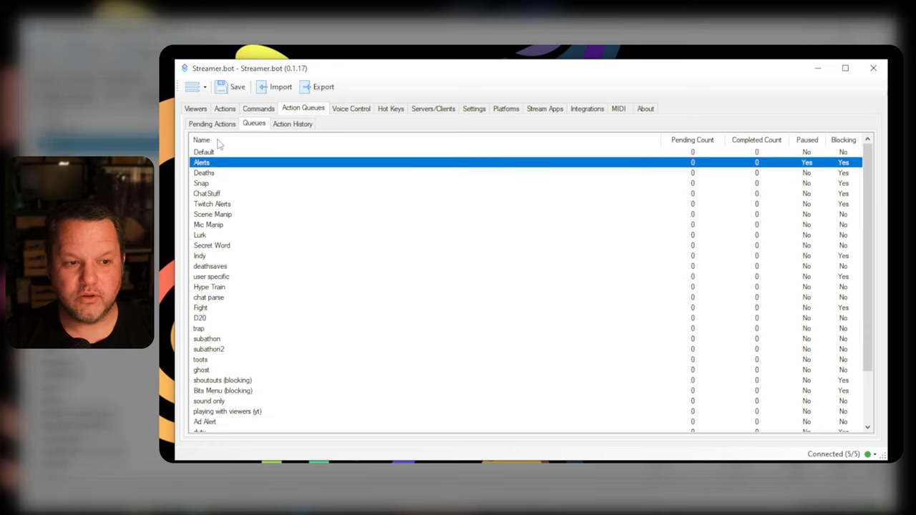
left_click(806, 162)
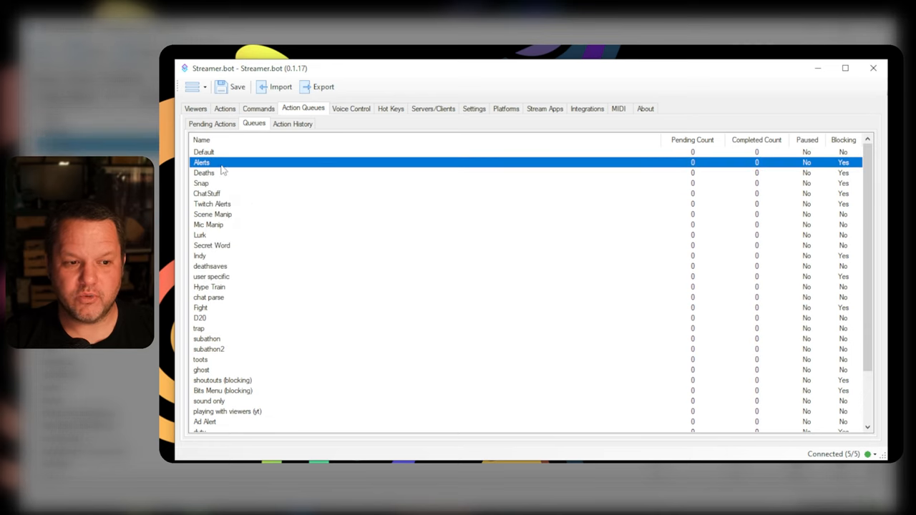
right_click(202, 162)
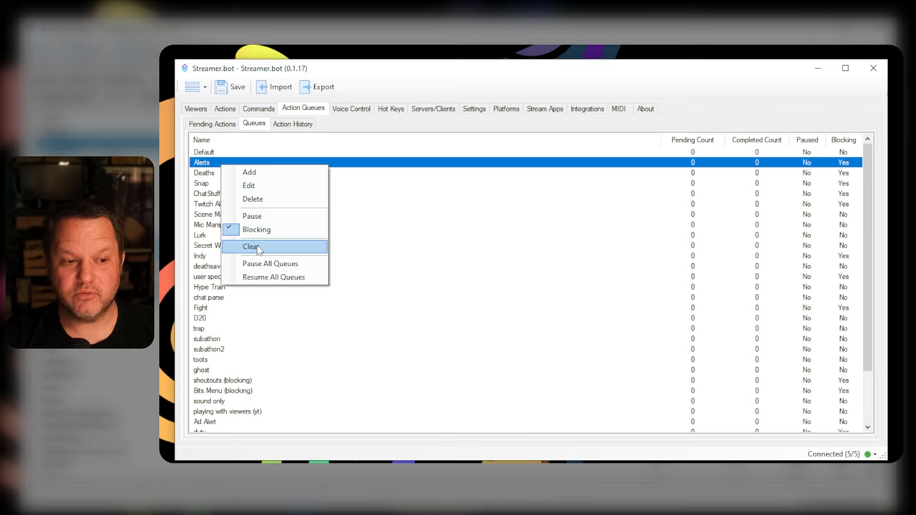
left_click(251, 246)
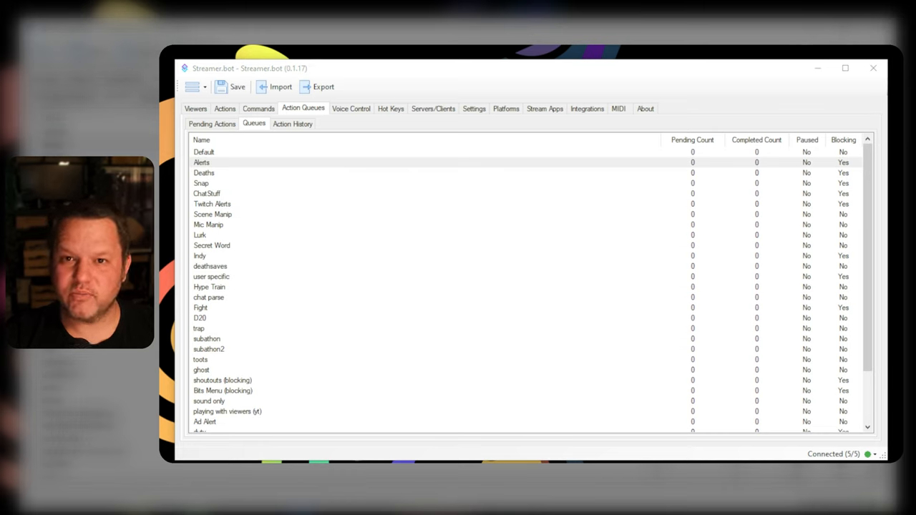
mouse_move(622, 328)
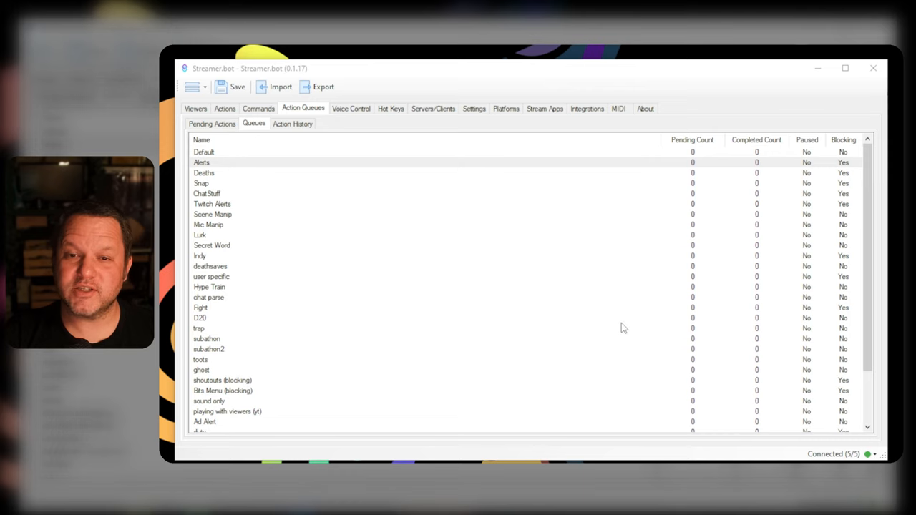
mouse_move(608, 296)
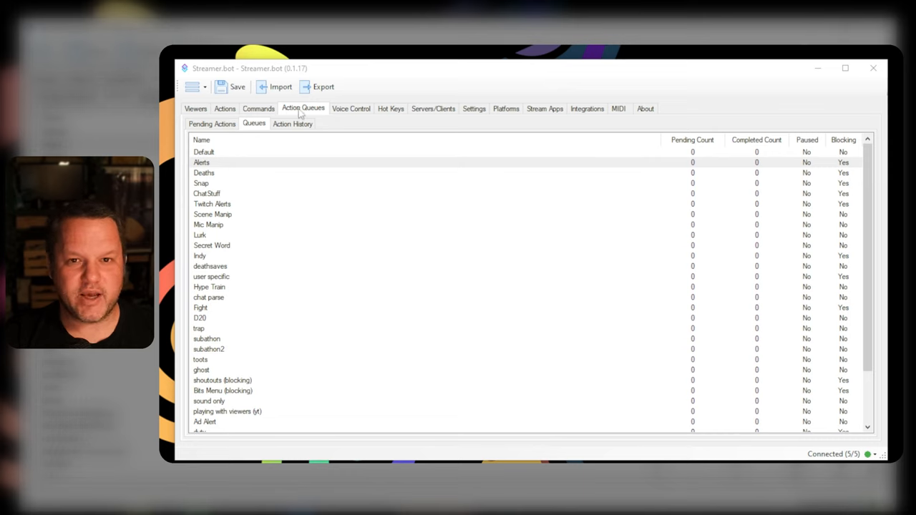
mouse_move(365, 265)
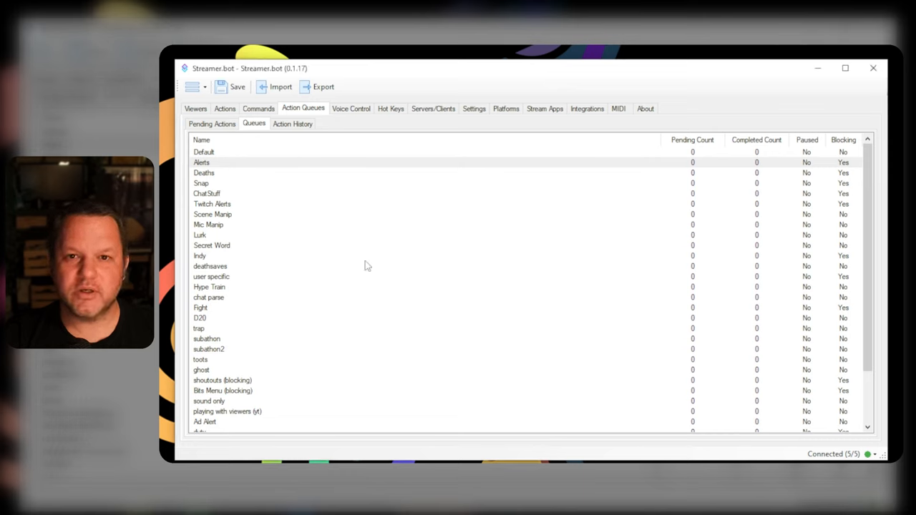
mouse_move(392, 254)
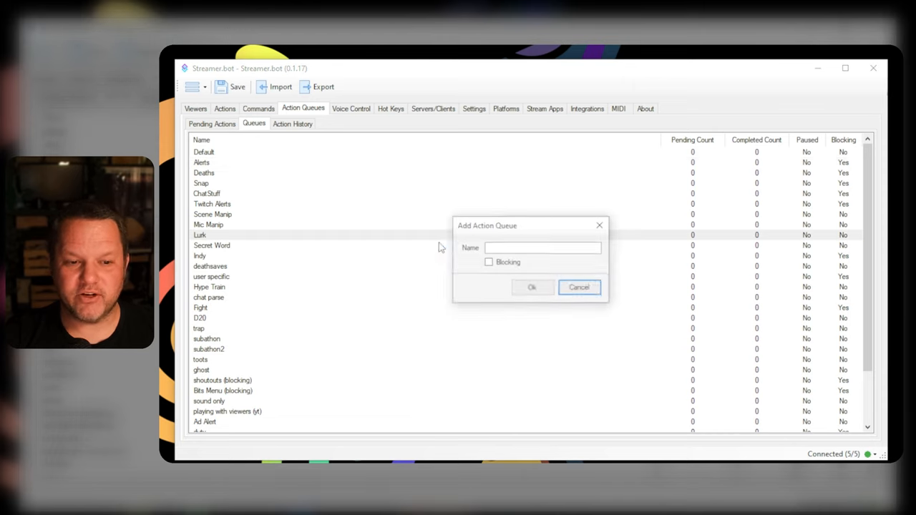
left_click(544, 247)
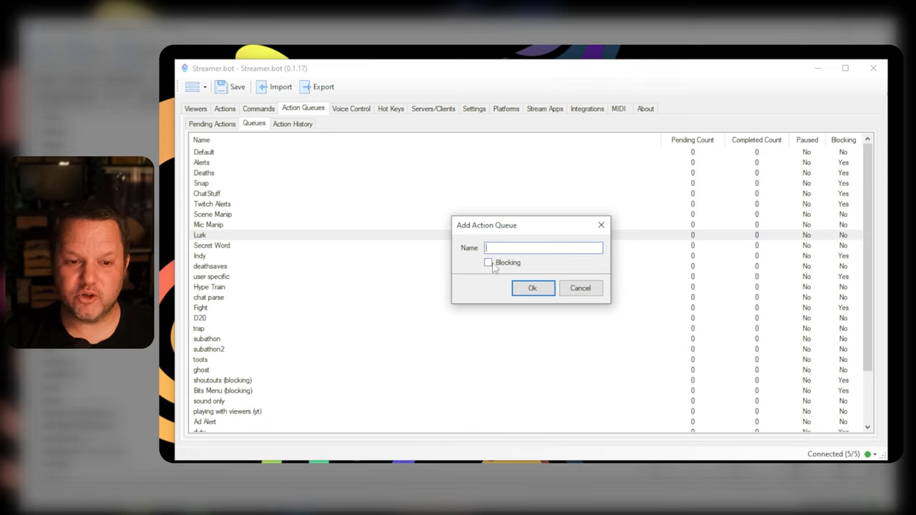
left_click(580, 288)
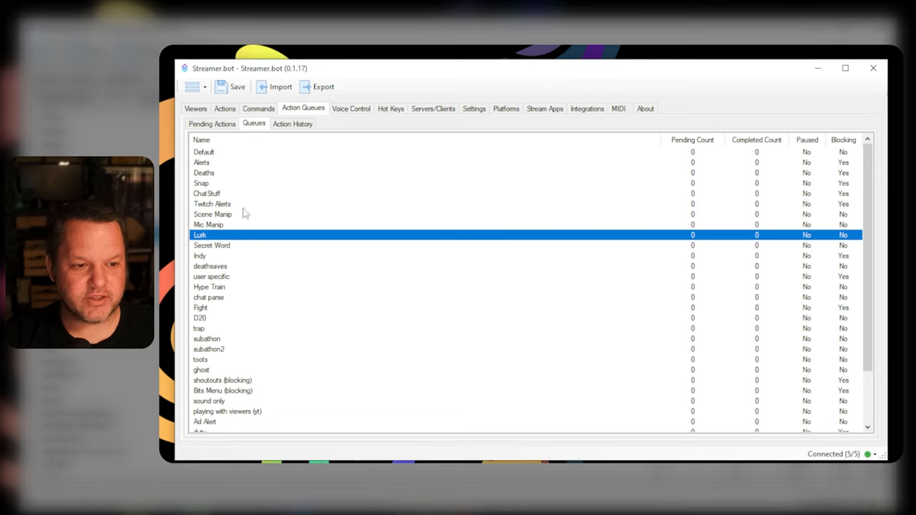
left_click(212, 204)
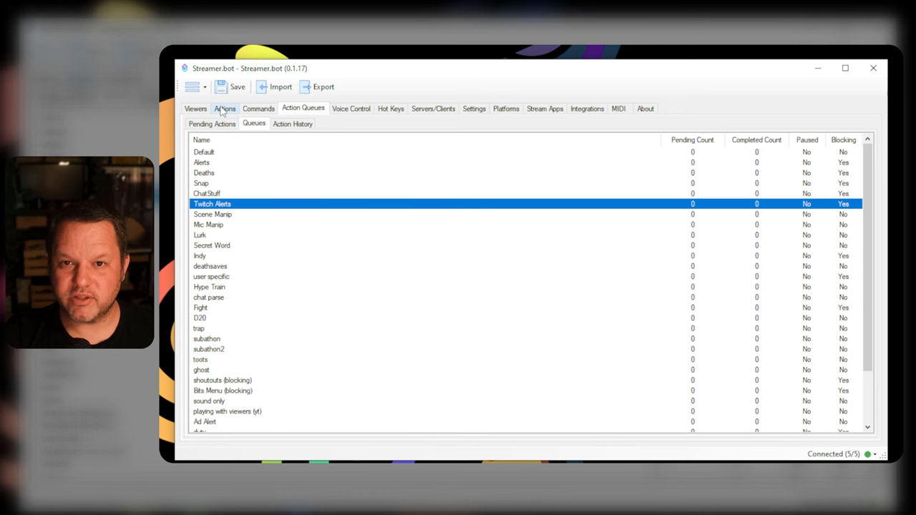
- Check New Follower's Set Queue menu, confirming it stays on the Twitch Alerts queue
left_click(225, 108)
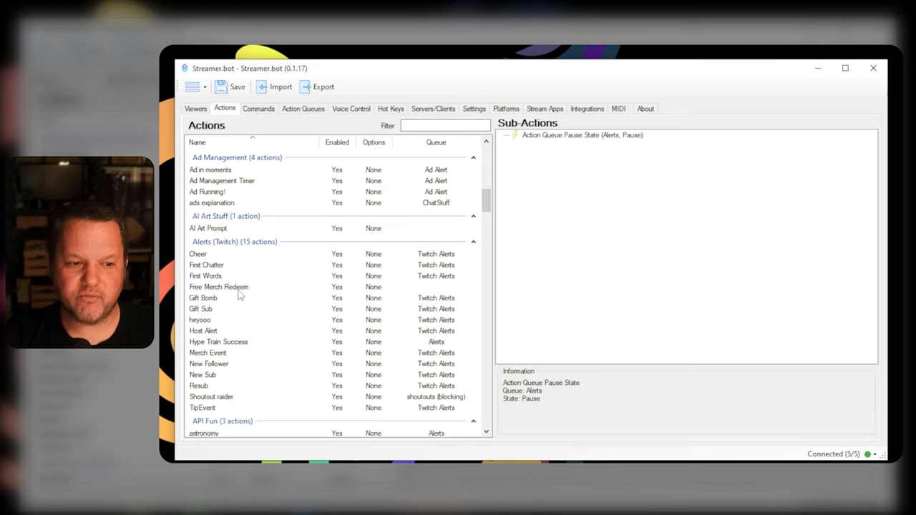
right_click(207, 363)
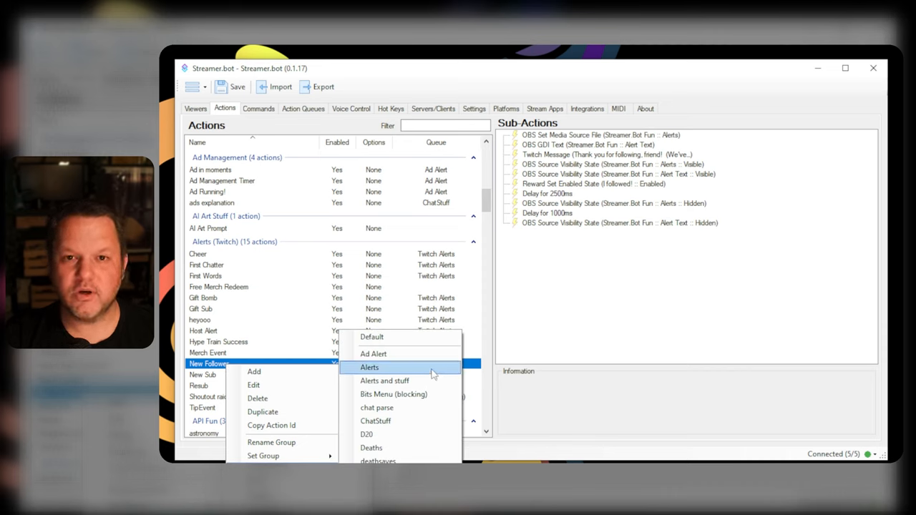
left_click(254, 385)
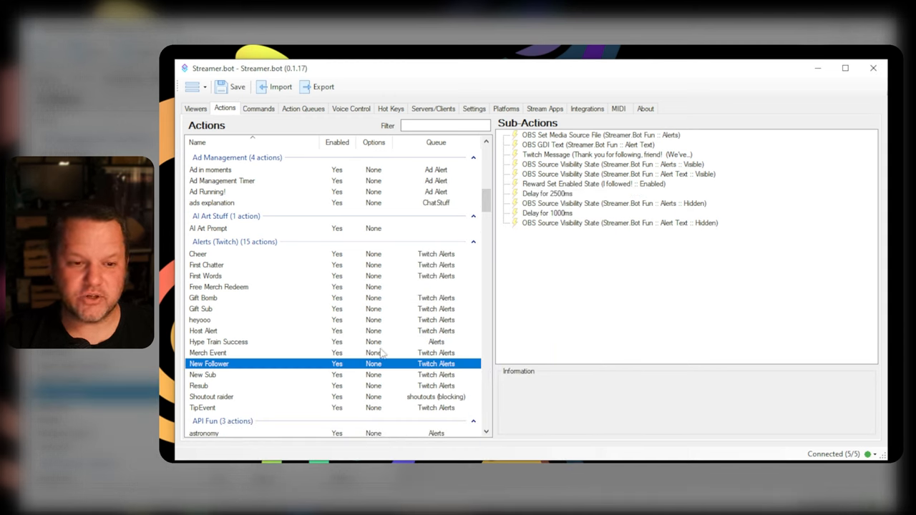
mouse_move(476, 349)
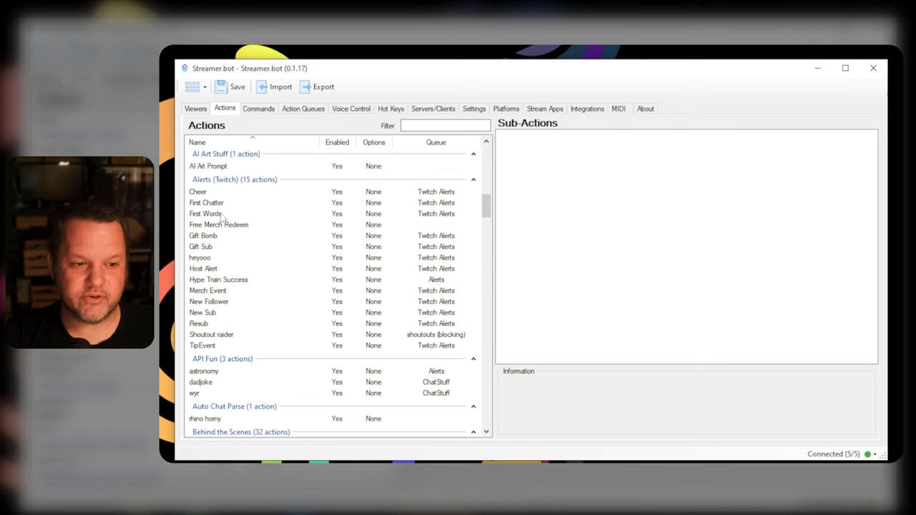
- Review Gift Sub and Cheer sub-actions, then open New Follower's Edit Action form
left_click(201, 246)
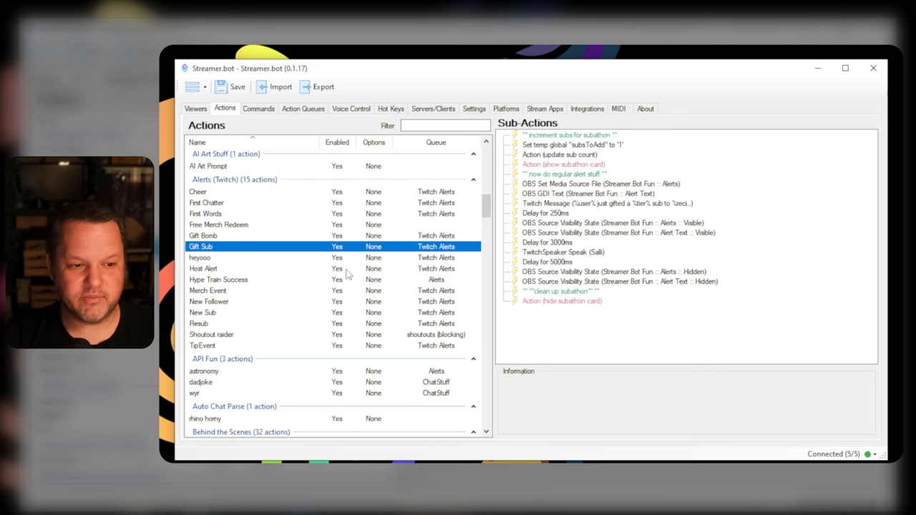
left_click(198, 191)
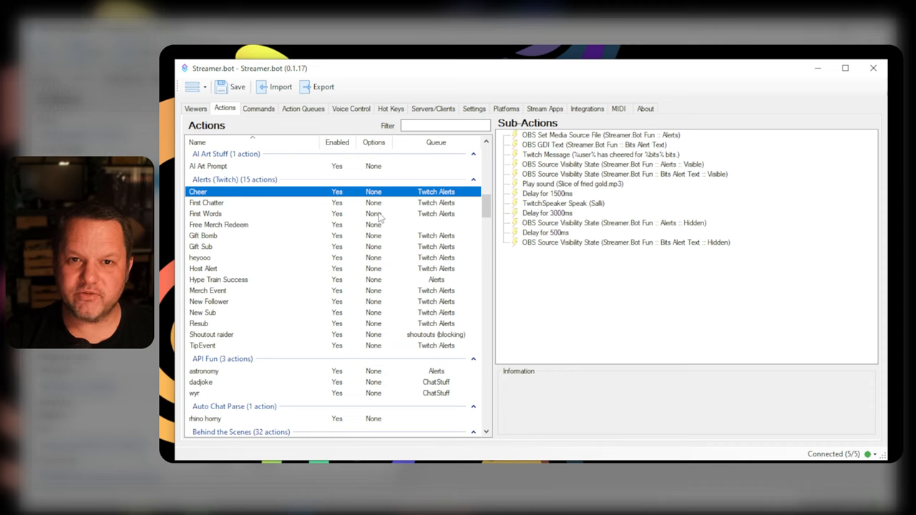
mouse_move(400, 211)
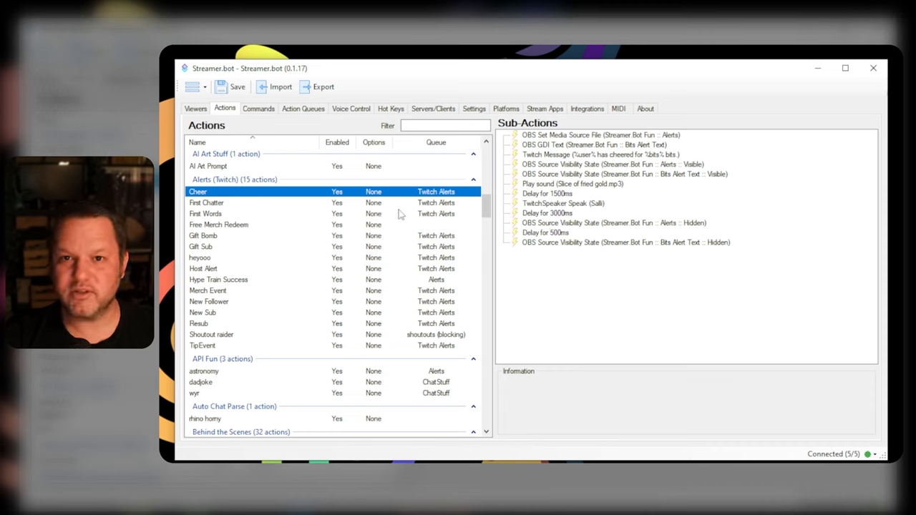
mouse_move(408, 216)
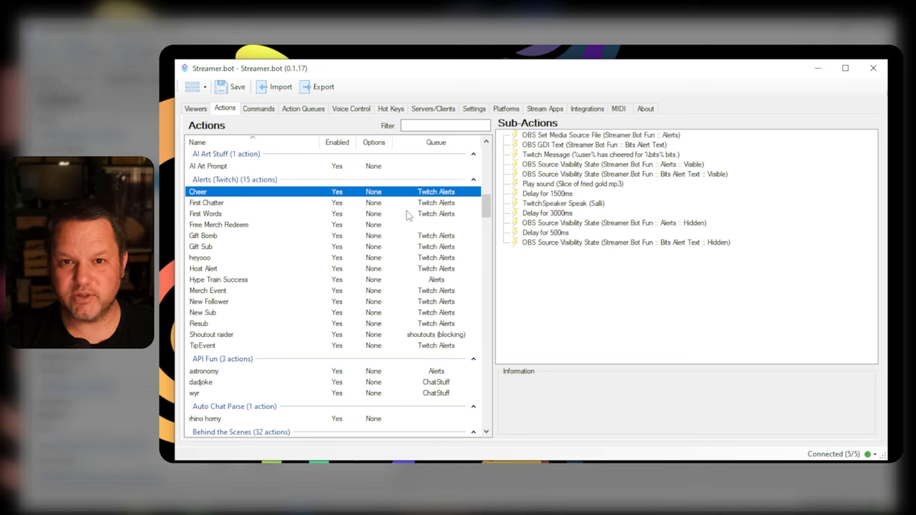
double_click(208, 302)
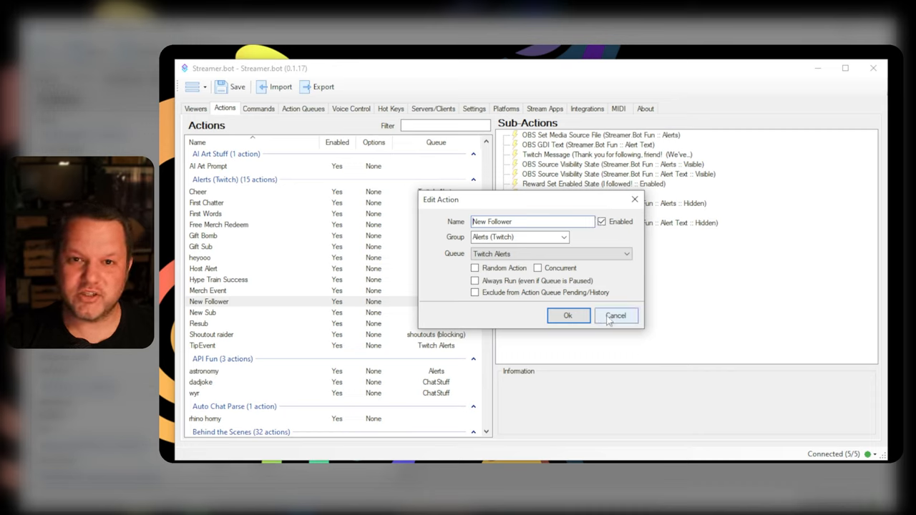
- Cancel the New Follower Edit Action dialog, keeping the Twitch Alerts queue
left_click(615, 316)
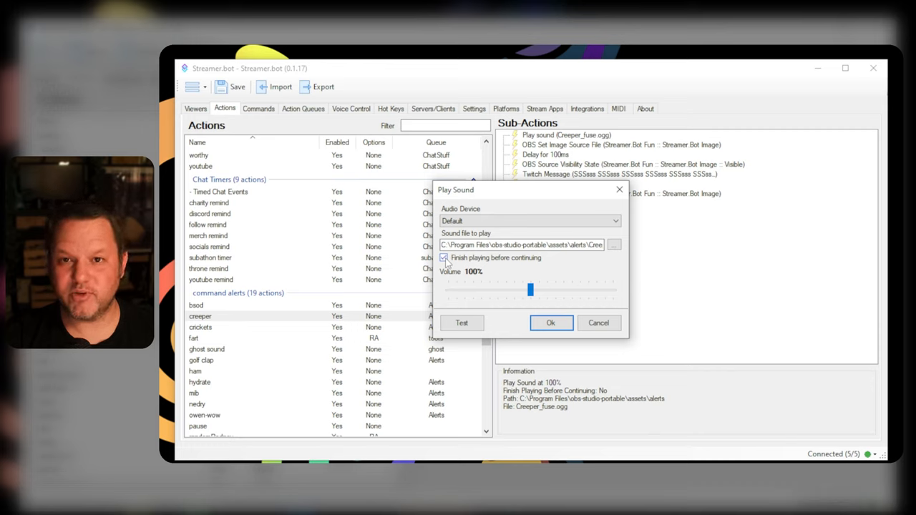
- Confirm 'Finish playing before continuing' on the creeper alert's Play Sound sub-action
left_click(551, 323)
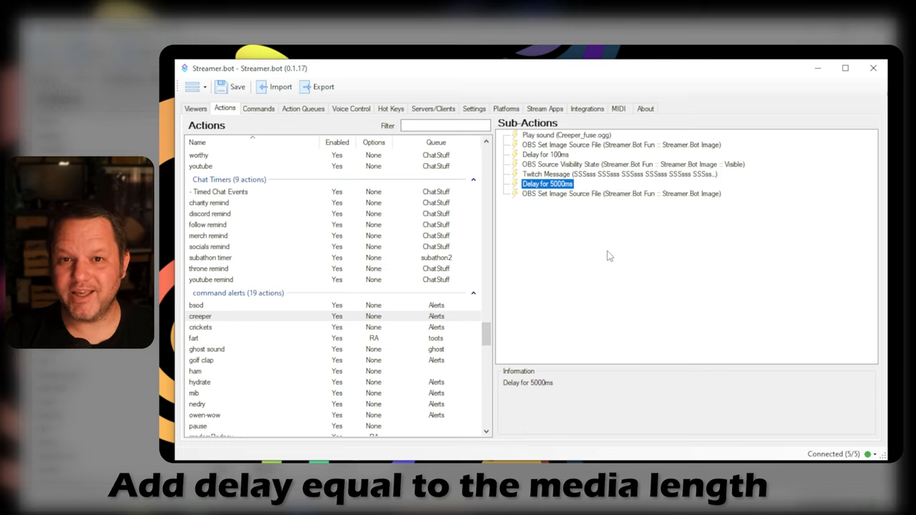
mouse_move(626, 199)
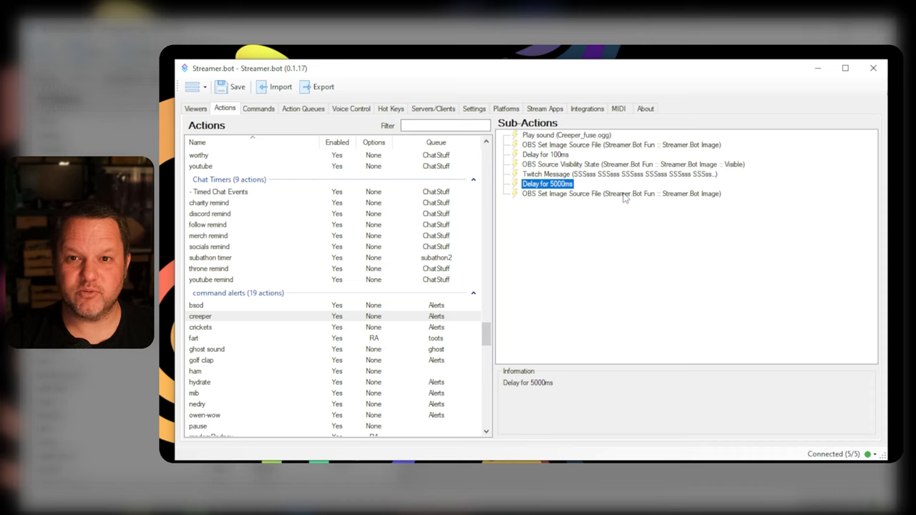
mouse_move(657, 247)
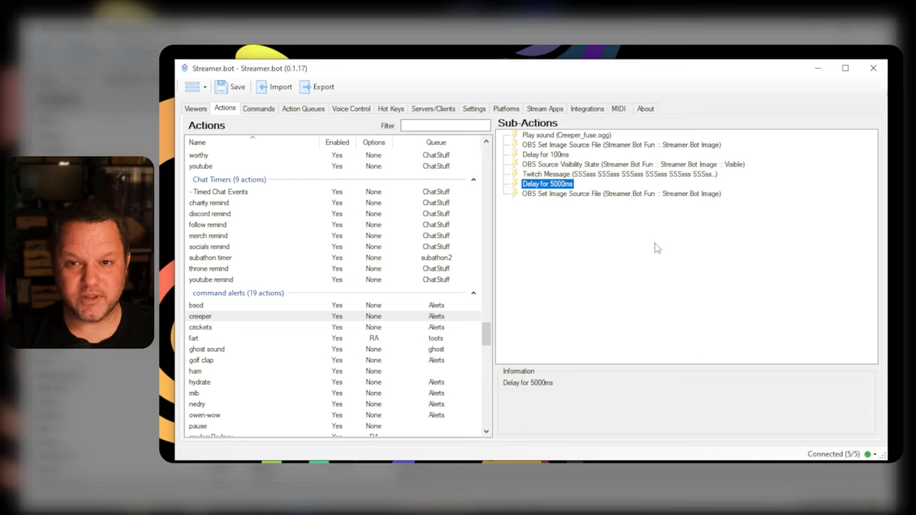